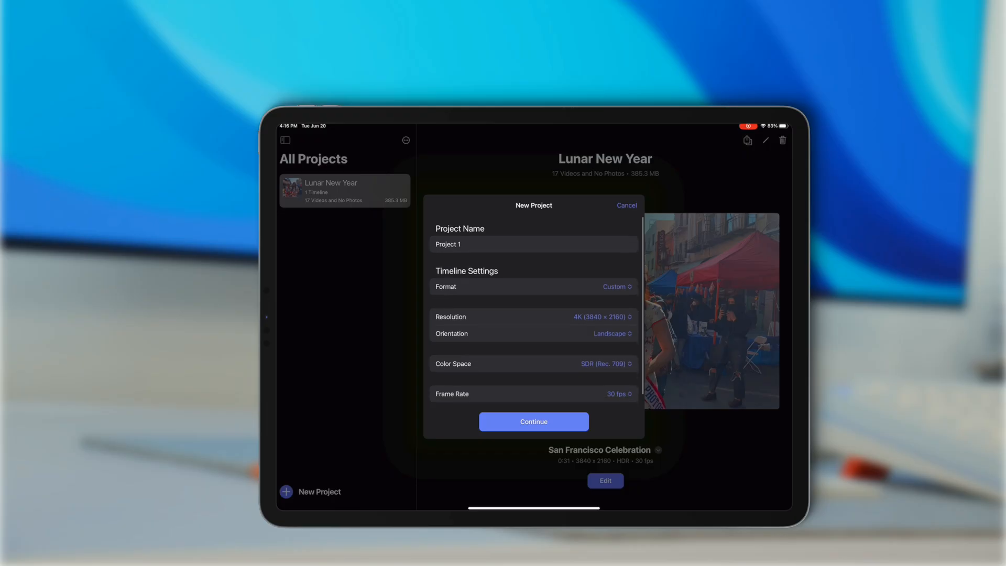
# - Confirm Project 1 settings: 4K landscape, SDR, 30 fps timeline
pyautogui.click(534, 422)
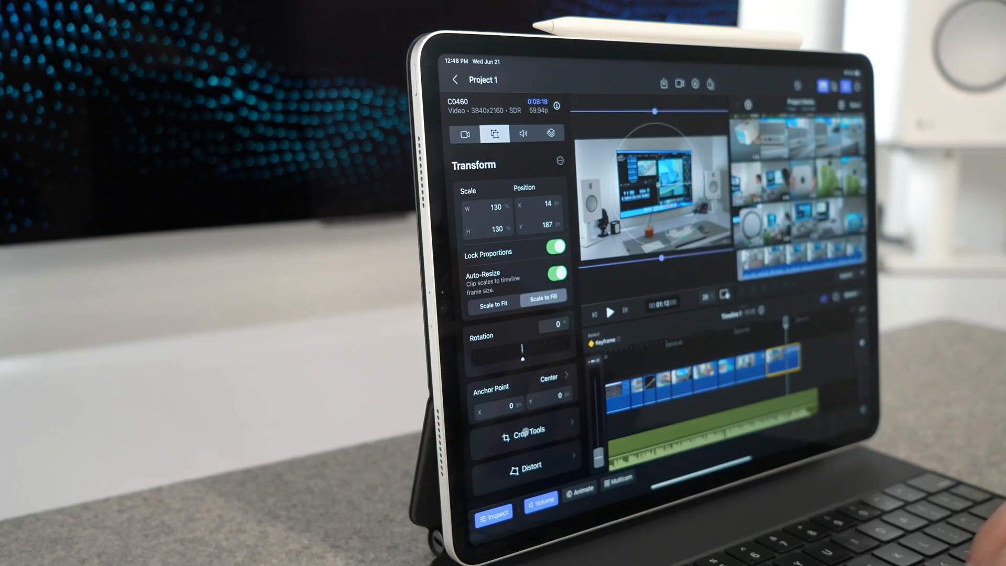
# - Open the clip's crop tools and add a Color Adjustments effect
pyautogui.click(529, 429)
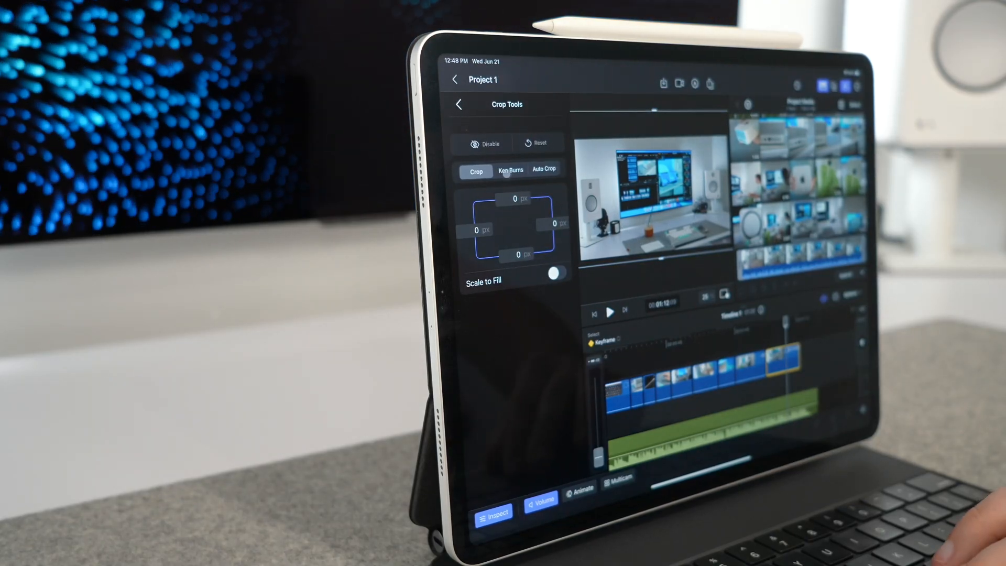
pyautogui.click(511, 169)
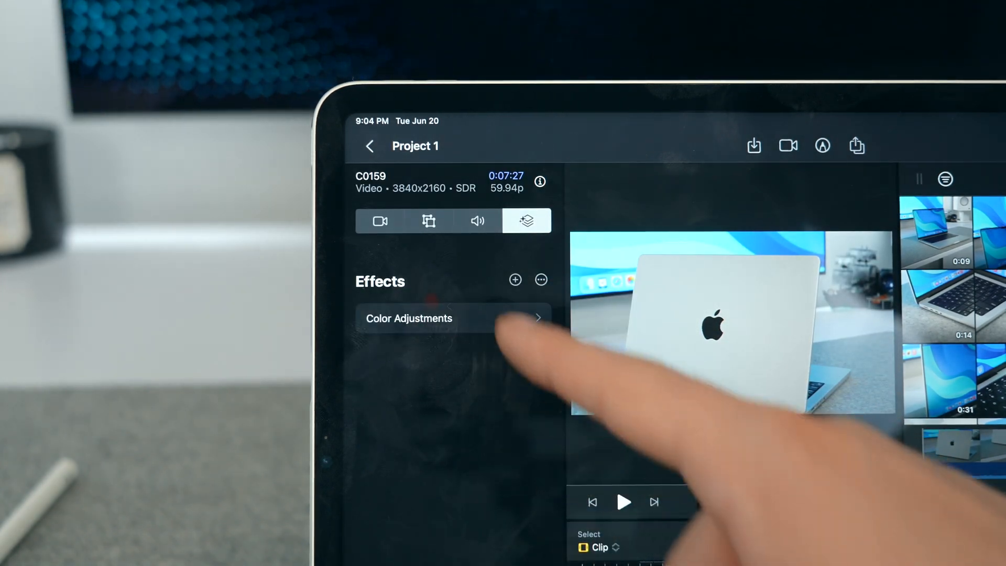
# - Open the export options and include all media in the project export
pyautogui.click(430, 318)
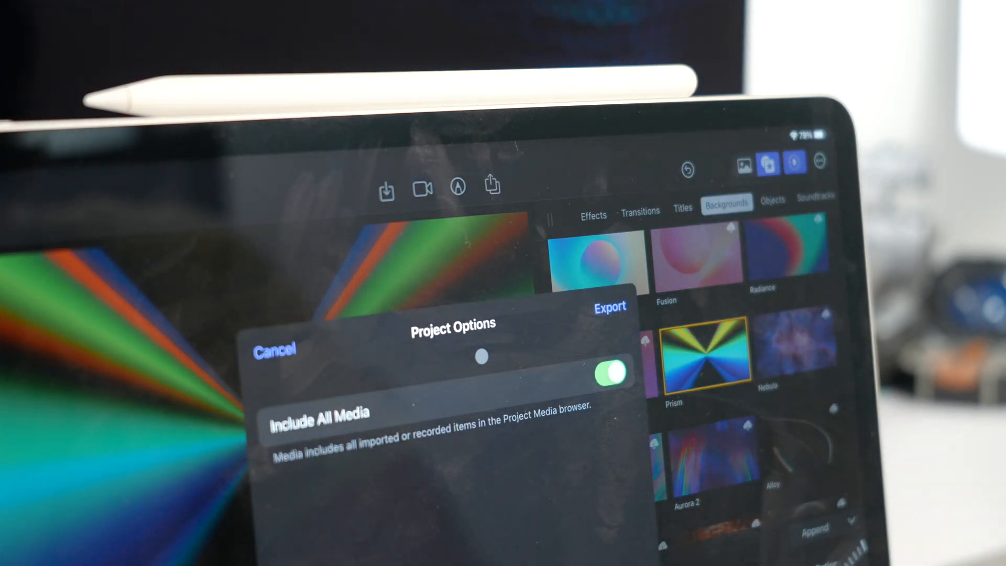
# - Show the Masks and Keying effects, including Corner Mask, Shape Mask and Green Screen Keyer
pyautogui.click(609, 307)
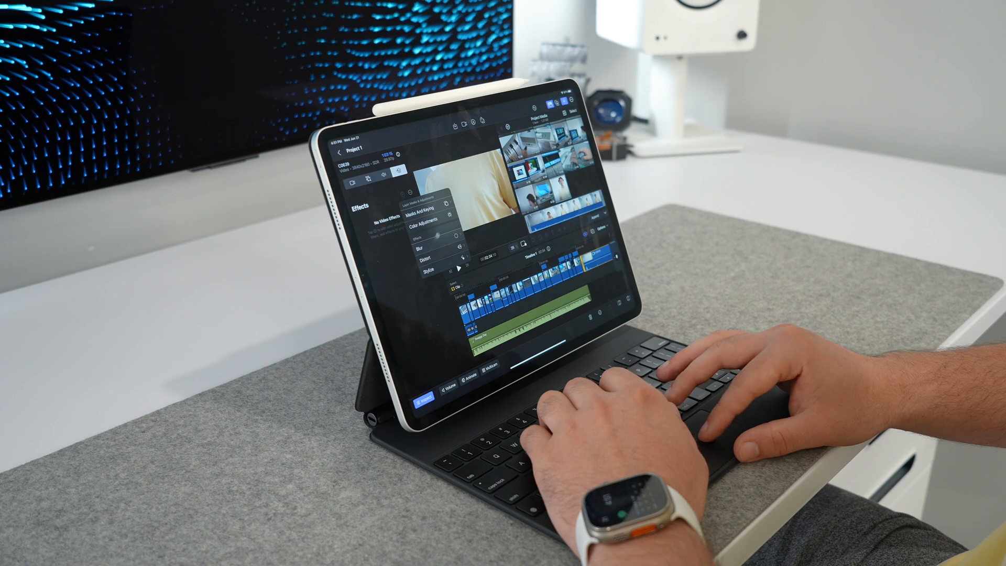
pyautogui.click(426, 211)
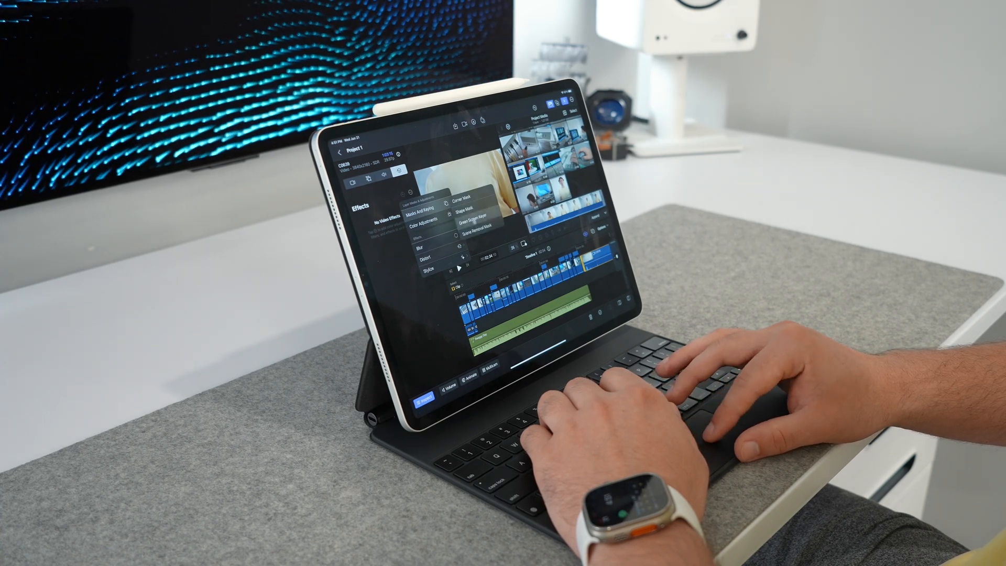